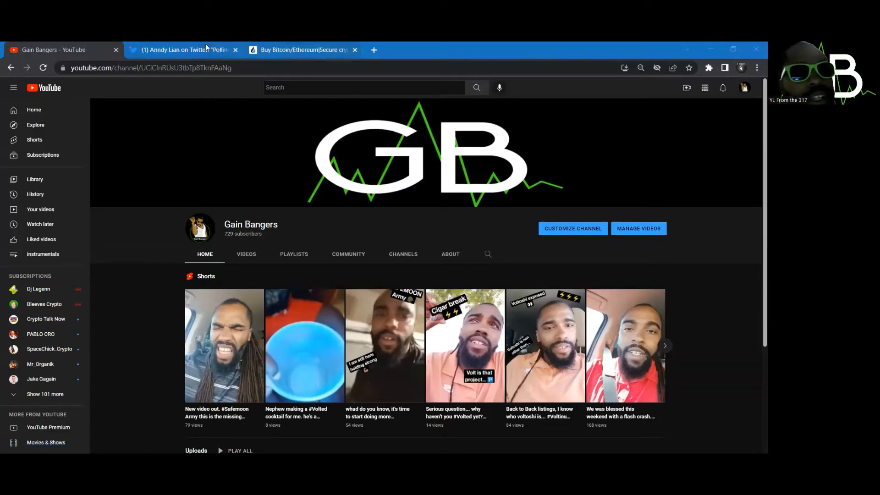
Switch to the Twitter poll thread and skim Andy Lian's crypto community poll replies.
{"action": "left_click", "coordinate": [183, 50]}
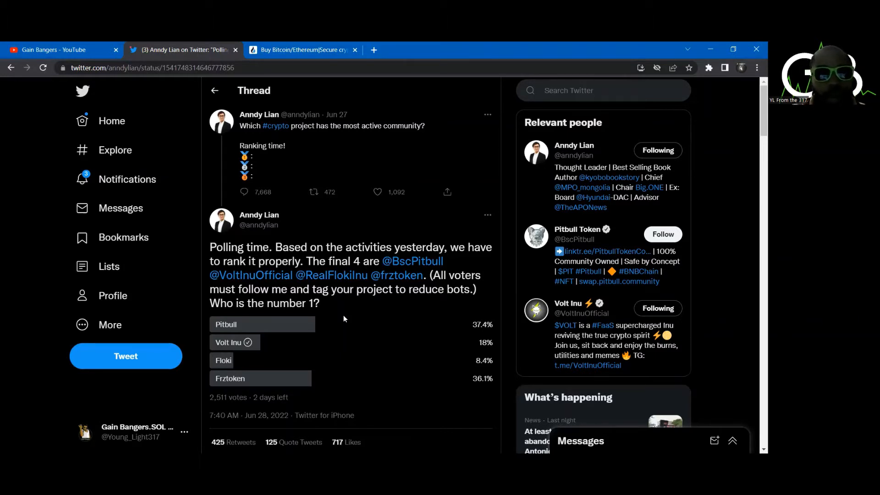
{"action": "mouse_move", "coordinate": [259, 244]}
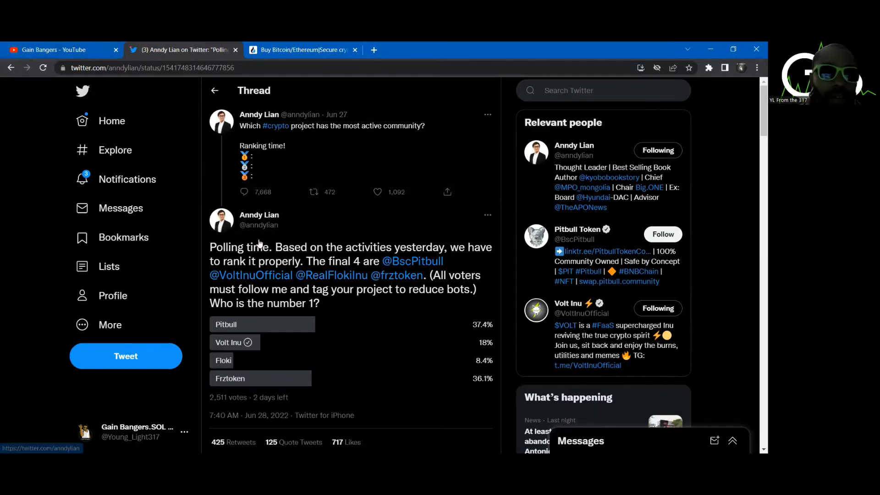
{"action": "scroll", "scroll_direction": "down", "scroll_amount": 3}
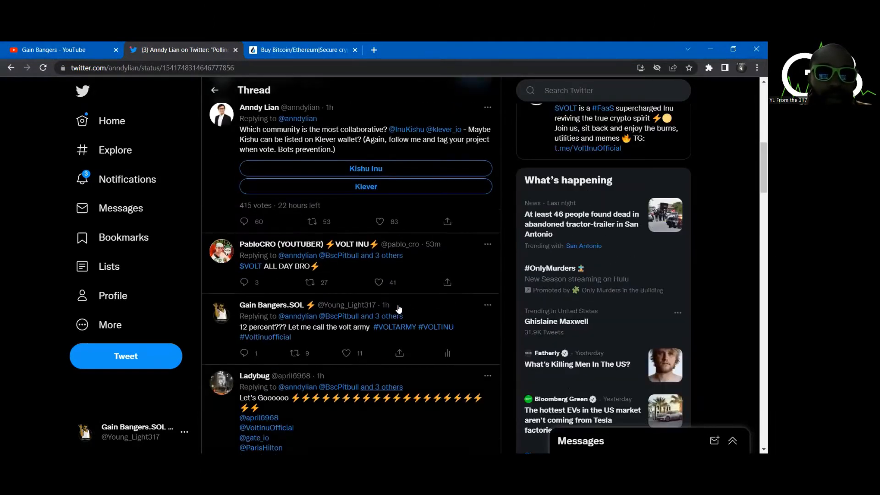
{"action": "scroll", "scroll_direction": "up", "scroll_amount": 3}
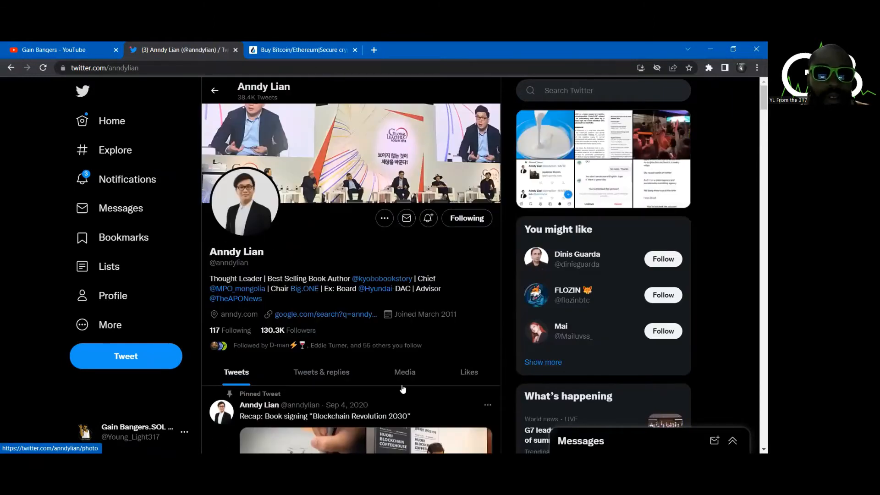
View the photo of the pinned 'Blockchain Revolution 2030' book-signing tweet full-size.
{"action": "left_click", "coordinate": [365, 441]}
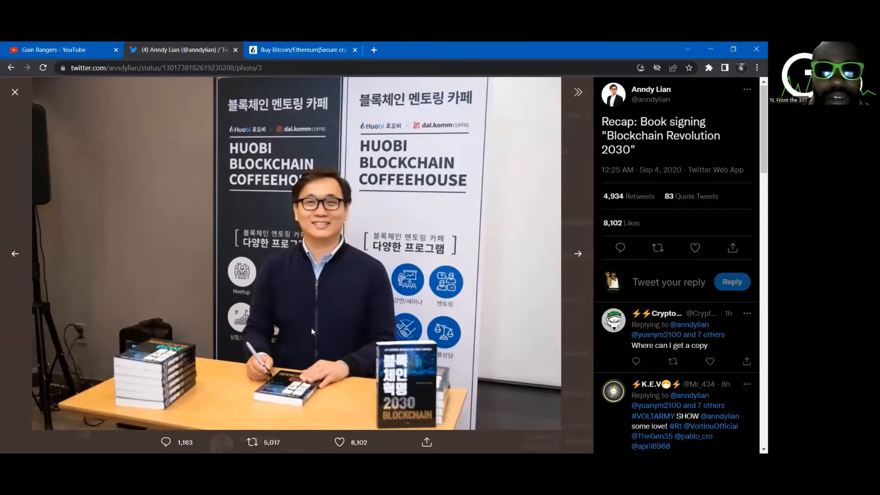
{"action": "mouse_move", "coordinate": [250, 151]}
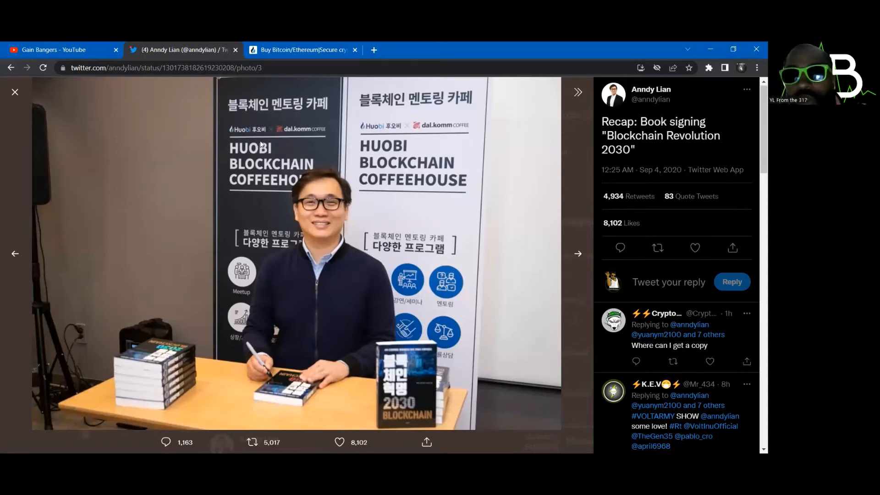
{"action": "left_click", "coordinate": [304, 50]}
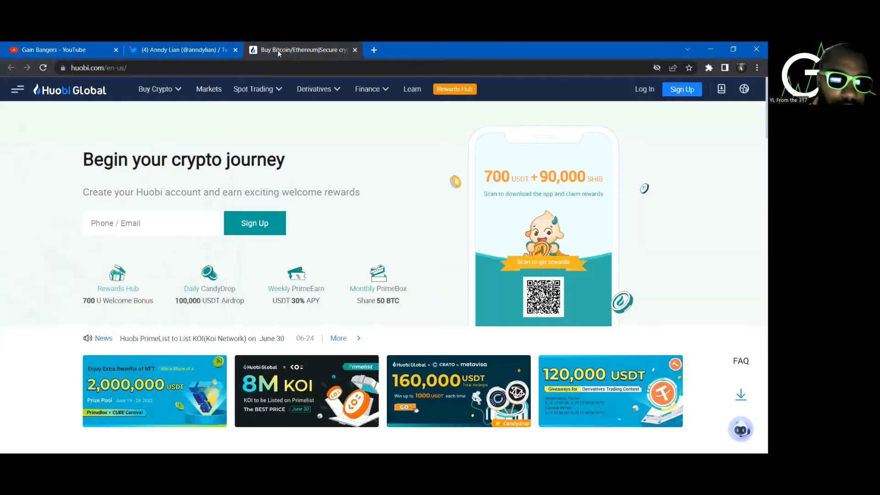
{"action": "mouse_move", "coordinate": [69, 90]}
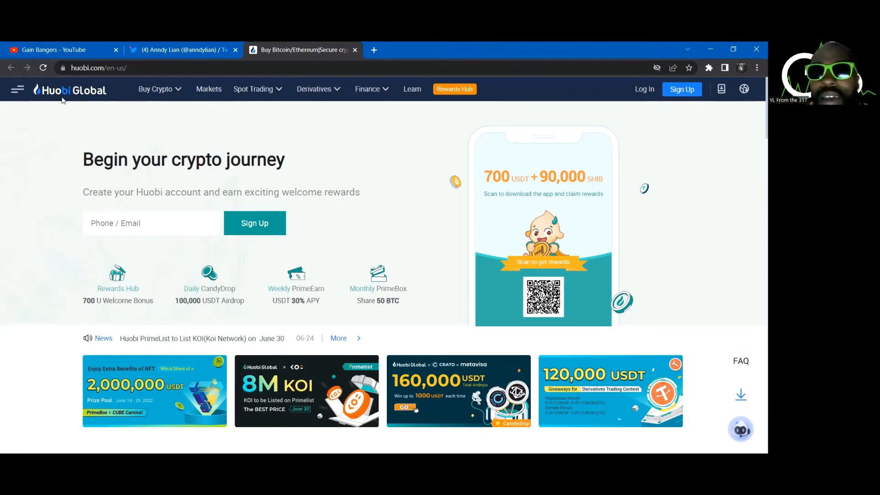
{"action": "left_click", "coordinate": [17, 89]}
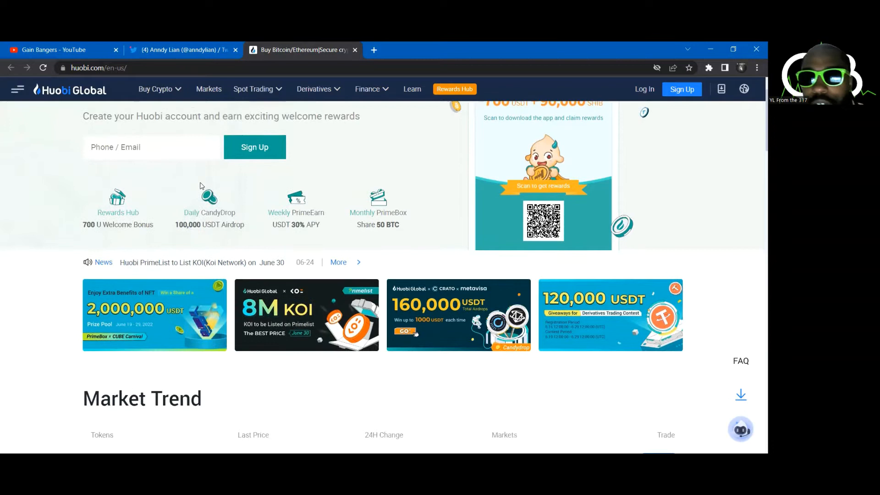
{"action": "mouse_move", "coordinate": [45, 175]}
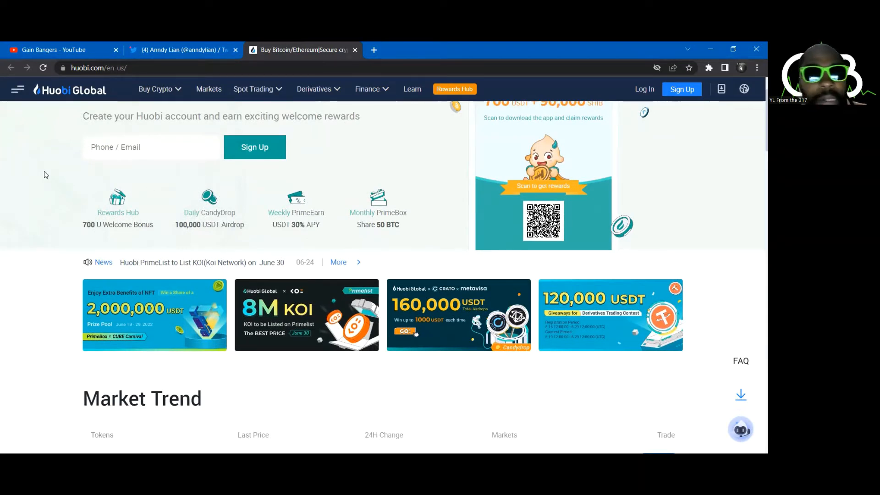
{"action": "mouse_move", "coordinate": [50, 147]}
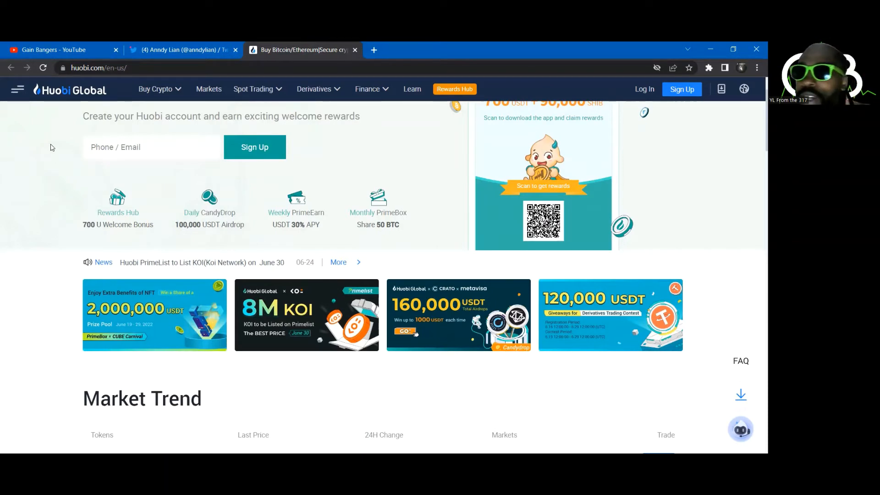
{"action": "scroll", "scroll_direction": "down", "scroll_amount": 3}
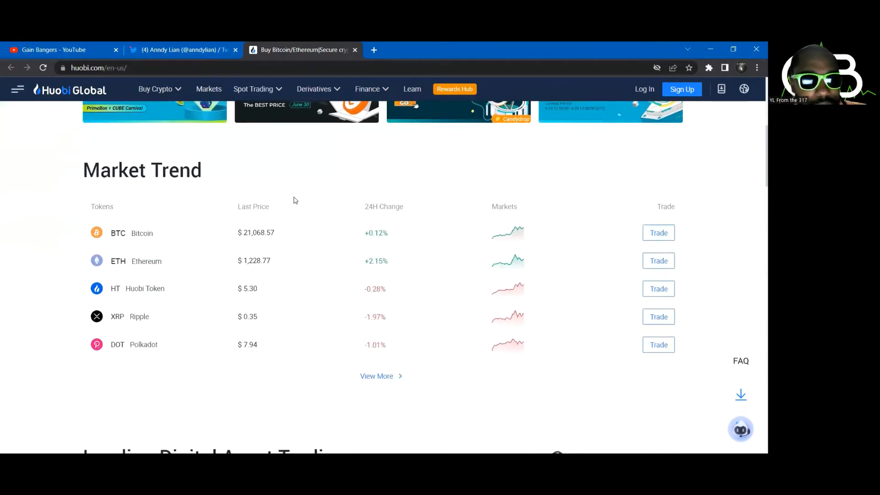
{"action": "scroll", "scroll_direction": "down", "scroll_amount": 3}
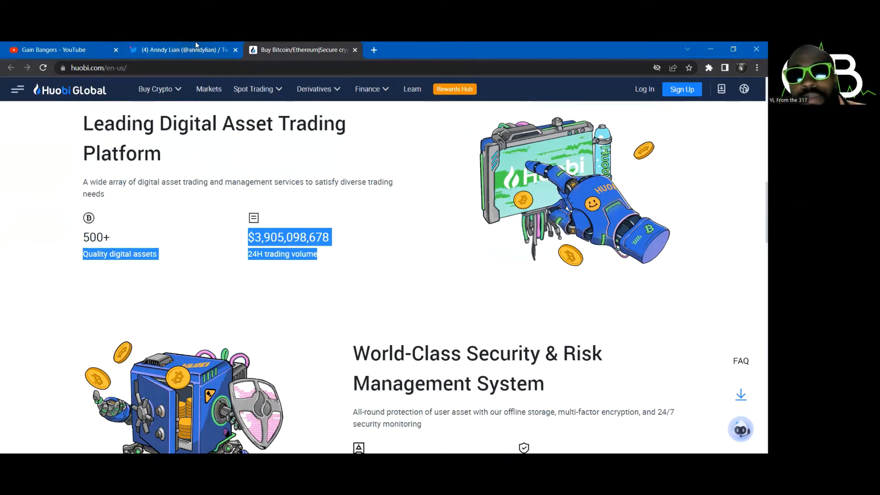
{"action": "mouse_move", "coordinate": [183, 50]}
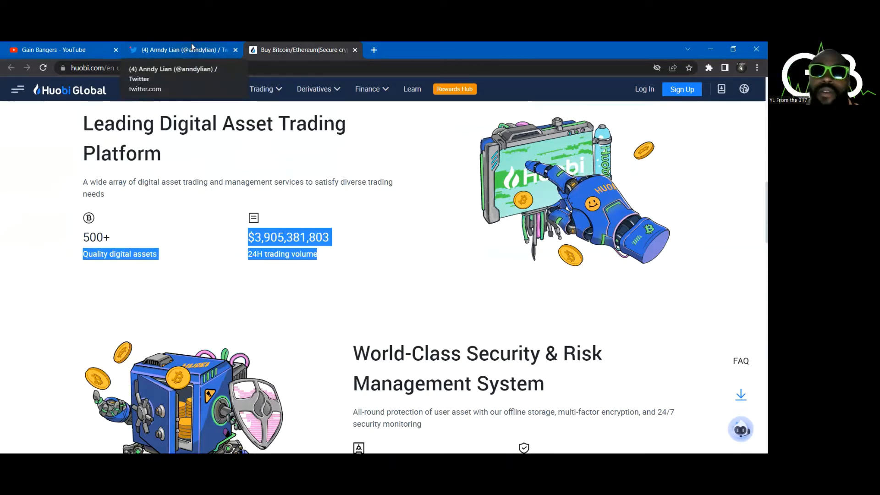
{"action": "left_click", "coordinate": [180, 49]}
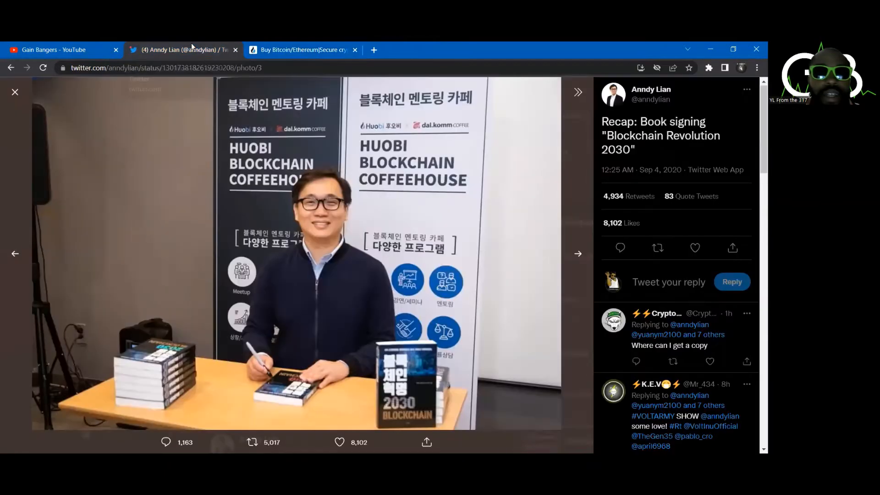
{"action": "mouse_move", "coordinate": [287, 219]}
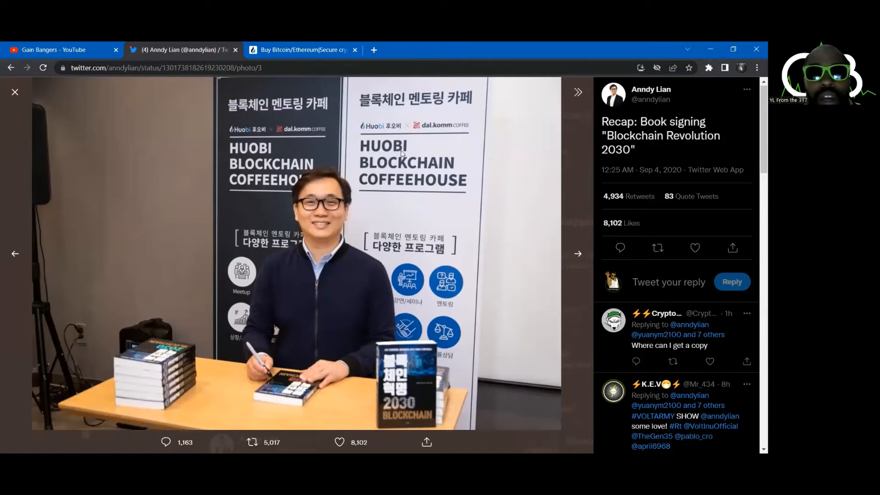
{"action": "mouse_move", "coordinate": [379, 172]}
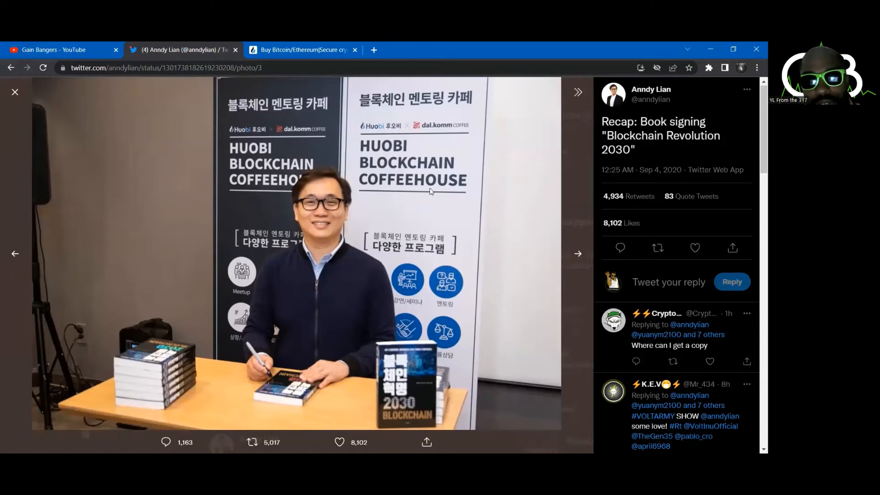
{"action": "mouse_move", "coordinate": [403, 160]}
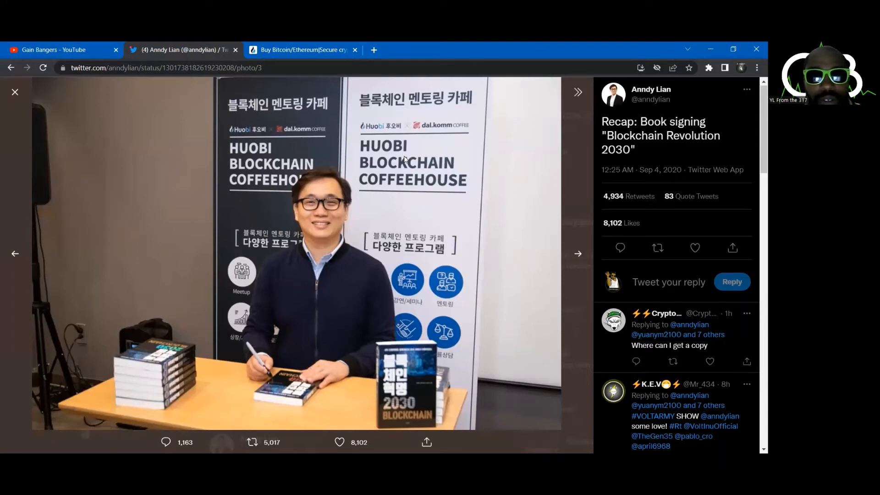
{"action": "mouse_move", "coordinate": [499, 173]}
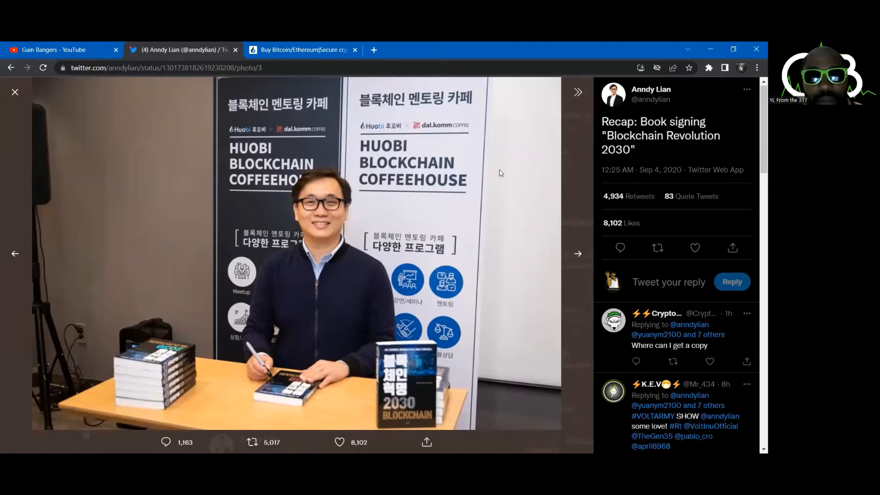
{"action": "mouse_move", "coordinate": [364, 154]}
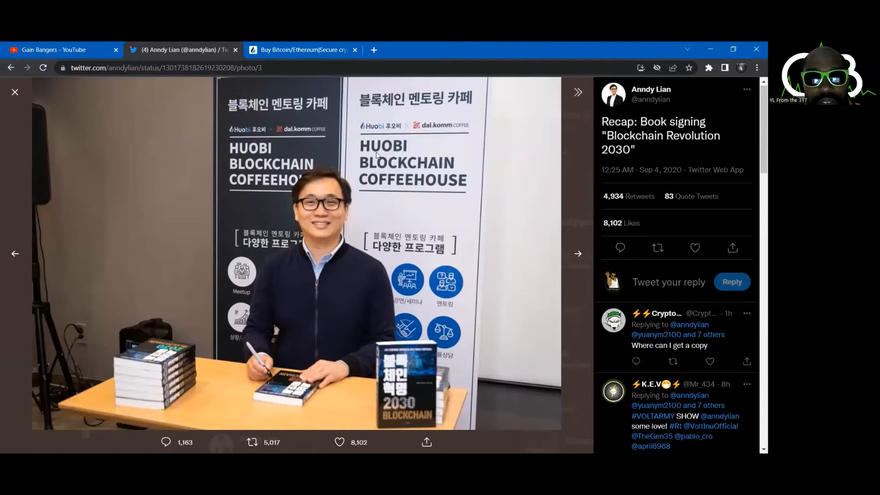
{"action": "mouse_move", "coordinate": [397, 156]}
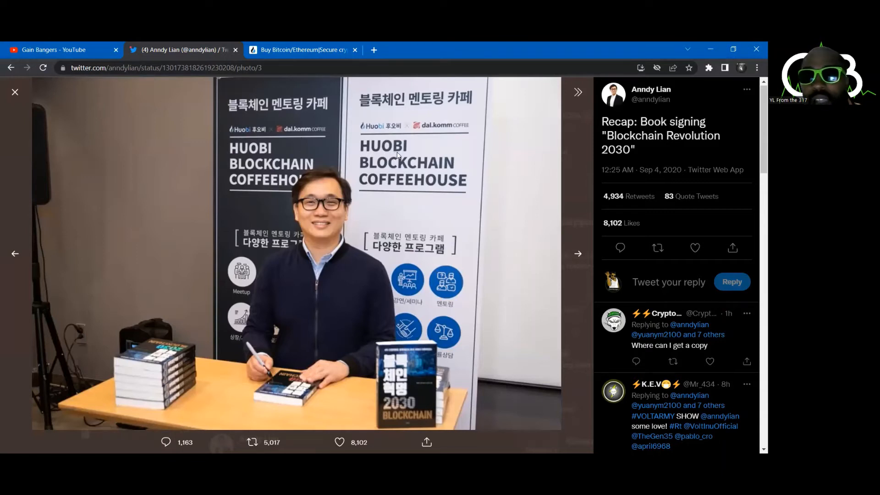
{"action": "mouse_move", "coordinate": [418, 146]}
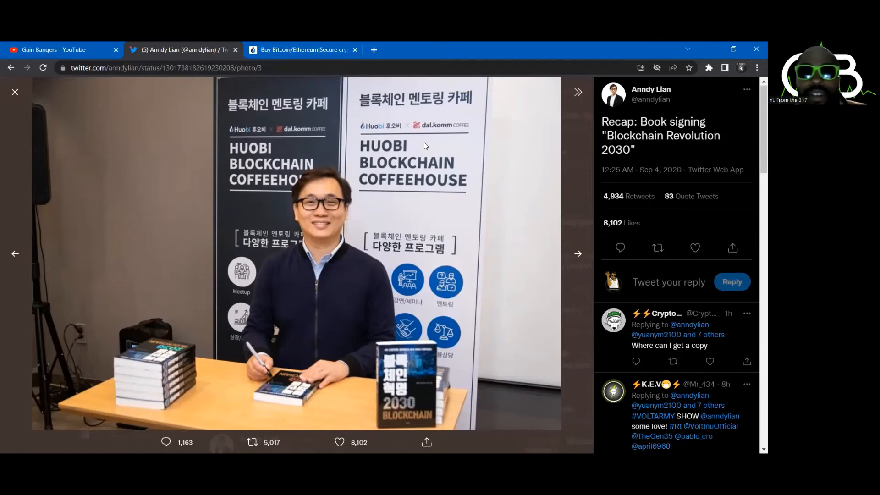
{"action": "mouse_move", "coordinate": [564, 92]}
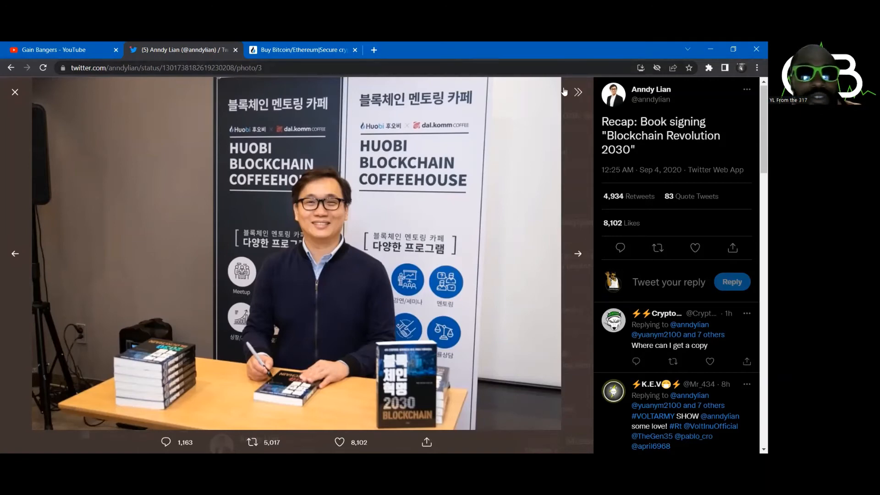
Leave the photo viewer and scroll Andy Lian's timeline past the polls and Who to follow box to earlier tweets.
{"action": "left_click", "coordinate": [15, 92]}
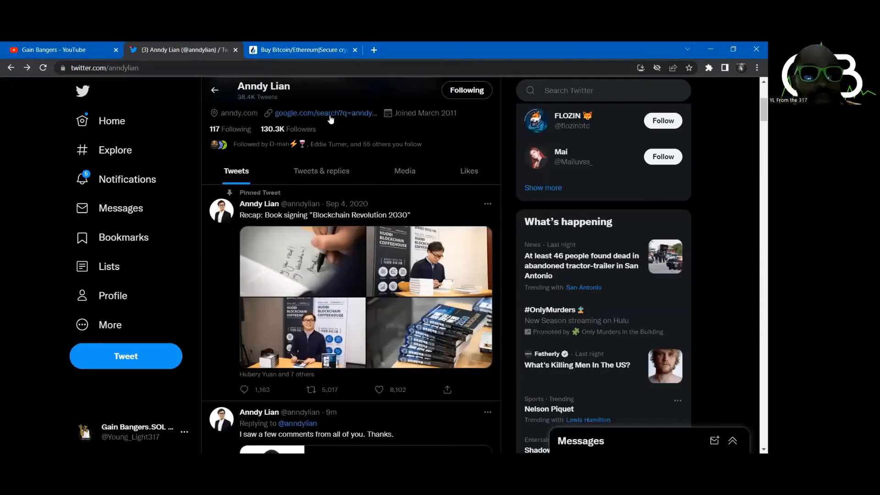
{"action": "scroll", "scroll_direction": "down", "scroll_amount": 3}
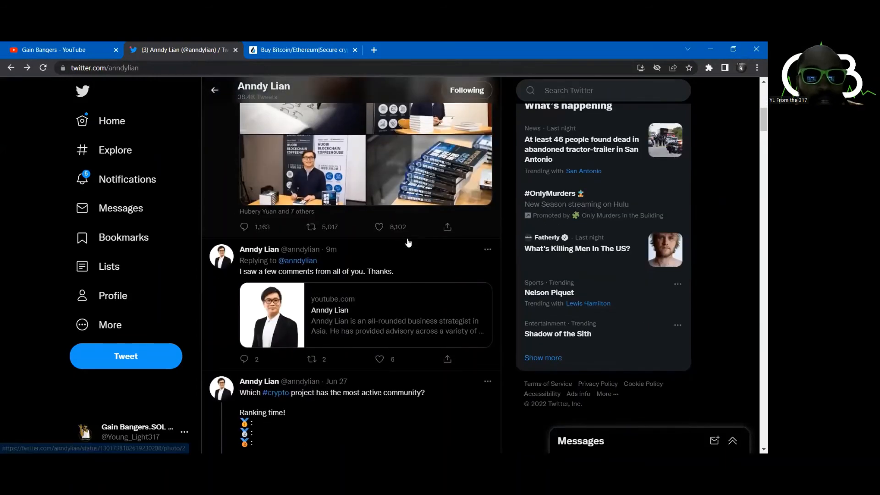
{"action": "scroll", "scroll_direction": "down", "scroll_amount": 3}
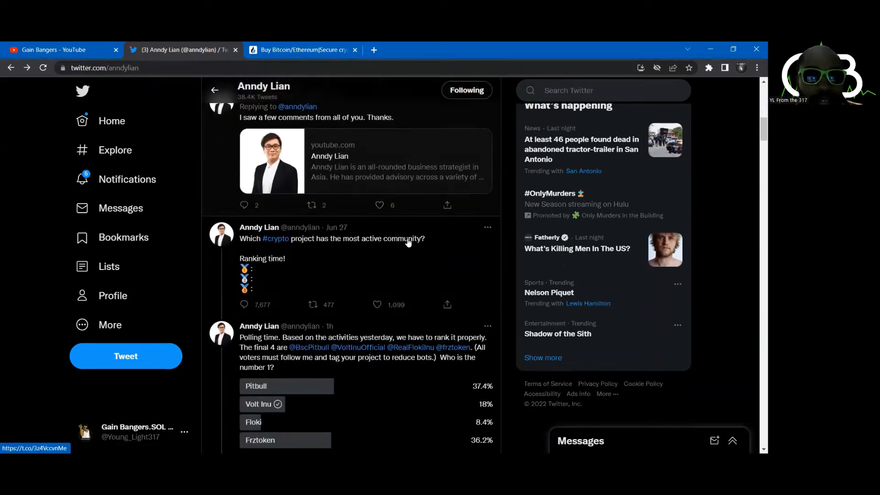
{"action": "scroll", "scroll_direction": "down", "scroll_amount": 3}
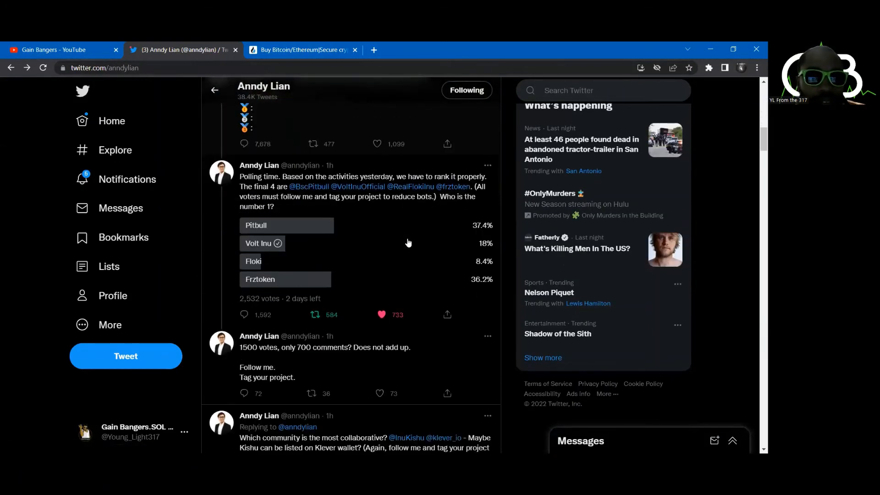
{"action": "scroll", "scroll_direction": "down", "scroll_amount": 3}
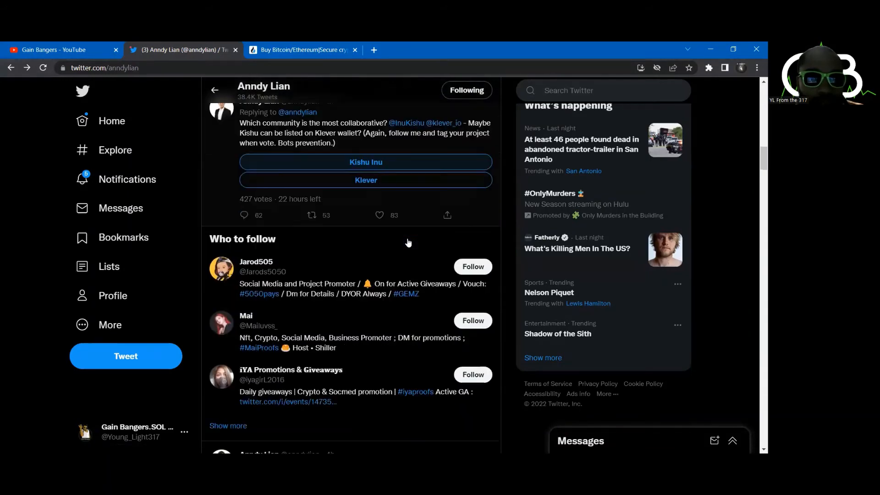
{"action": "scroll", "scroll_direction": "down", "scroll_amount": 3}
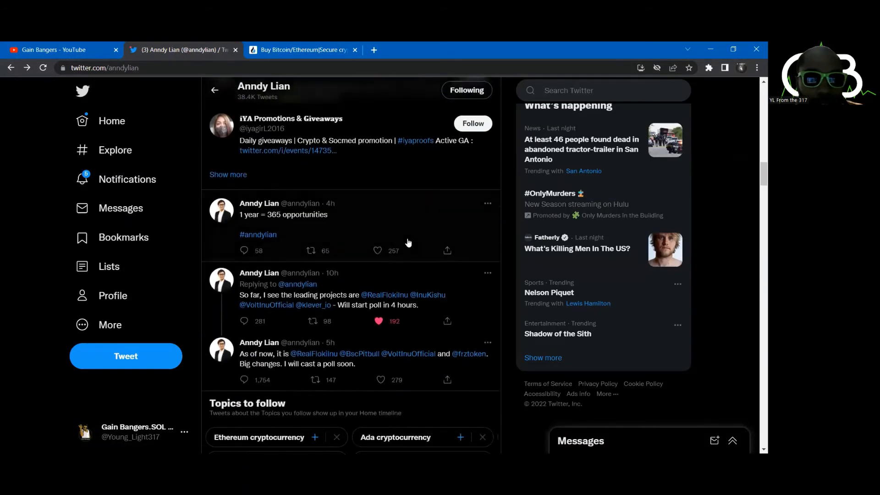
{"action": "scroll", "scroll_direction": "down", "scroll_amount": 3}
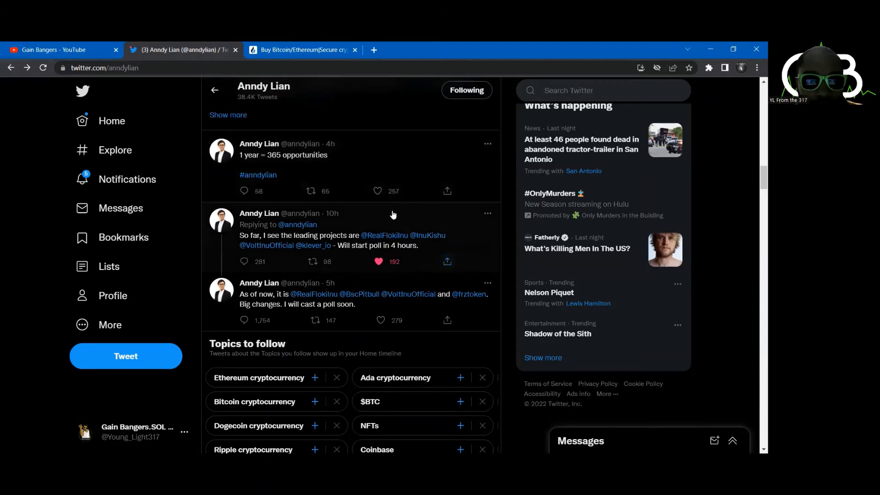
View the 'So far, I see the leading projects' tweet as a thread and read its replies.
{"action": "left_click", "coordinate": [337, 236]}
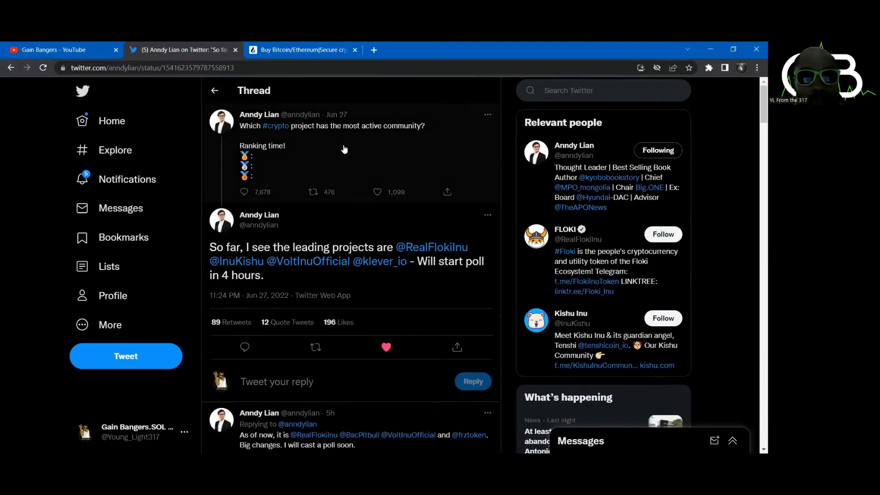
{"action": "mouse_move", "coordinate": [307, 224]}
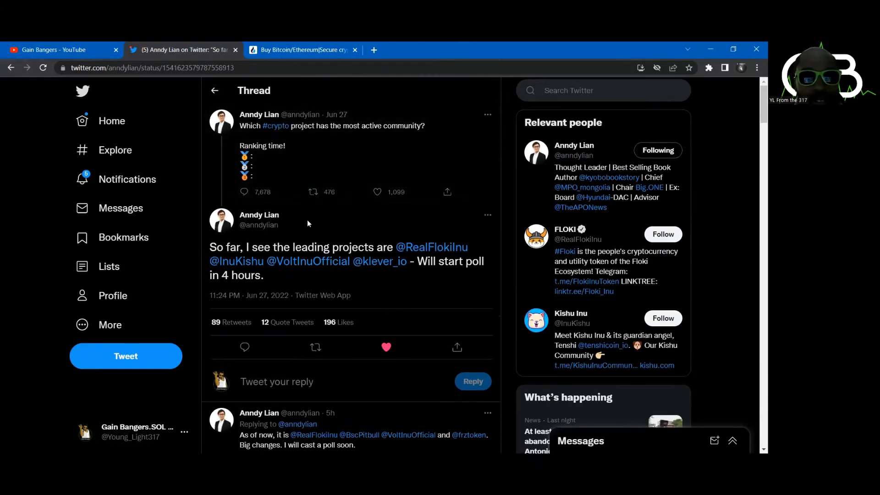
{"action": "scroll", "scroll_direction": "down", "scroll_amount": 3}
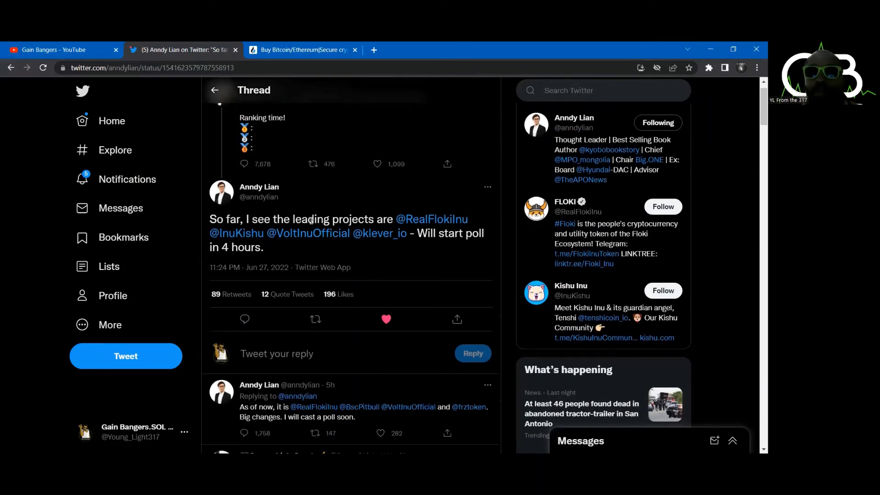
{"action": "left_click", "coordinate": [378, 164]}
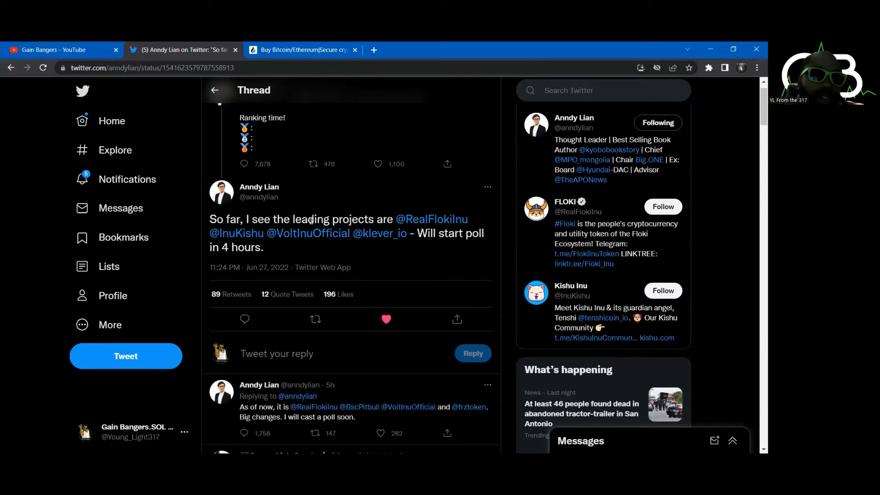
{"action": "mouse_move", "coordinate": [297, 196]}
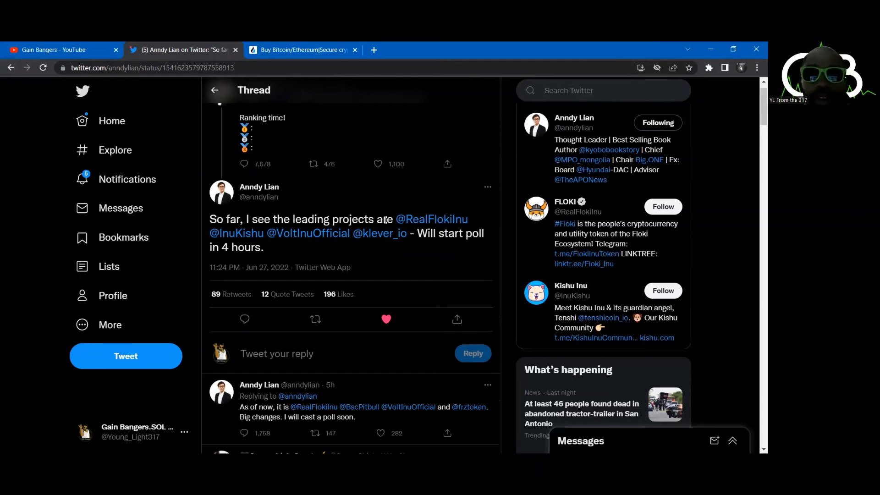
{"action": "mouse_move", "coordinate": [317, 239]}
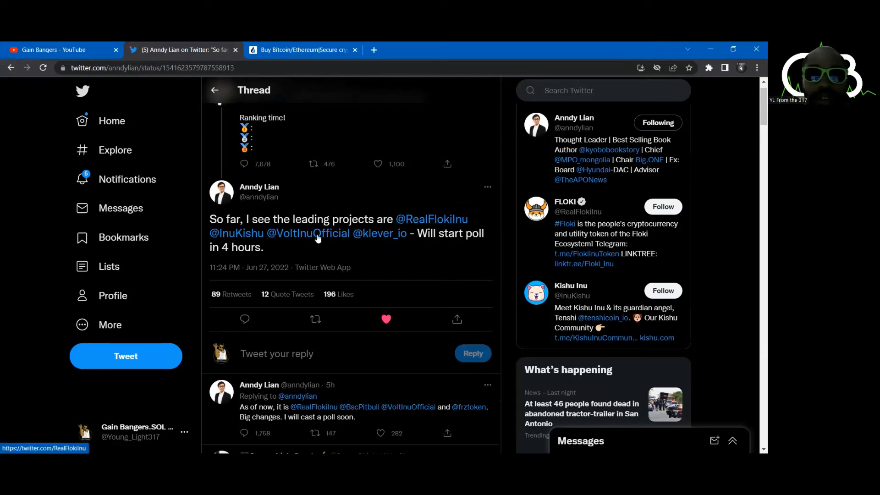
{"action": "mouse_move", "coordinate": [381, 232]}
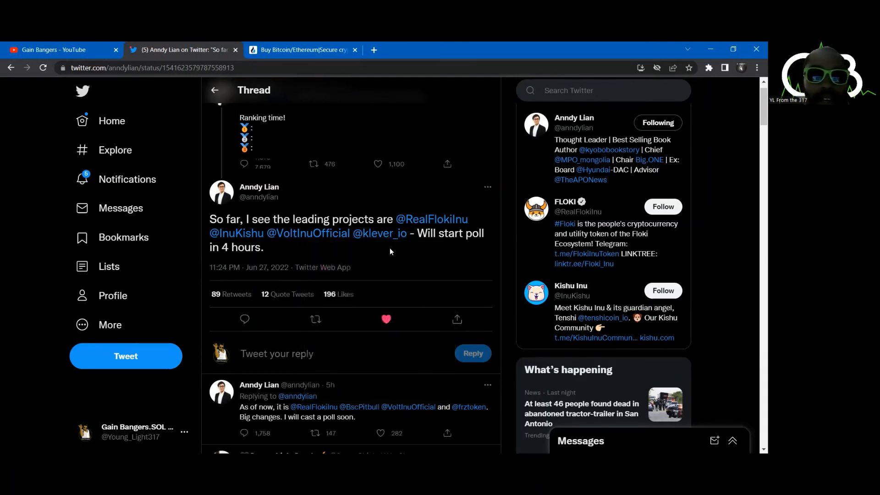
{"action": "scroll", "scroll_direction": "down", "scroll_amount": 3}
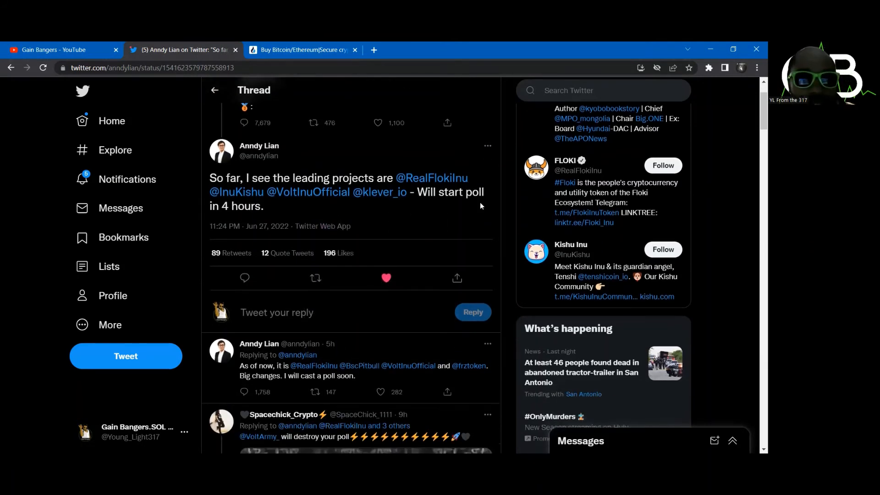
{"action": "scroll", "scroll_direction": "up", "scroll_amount": 3}
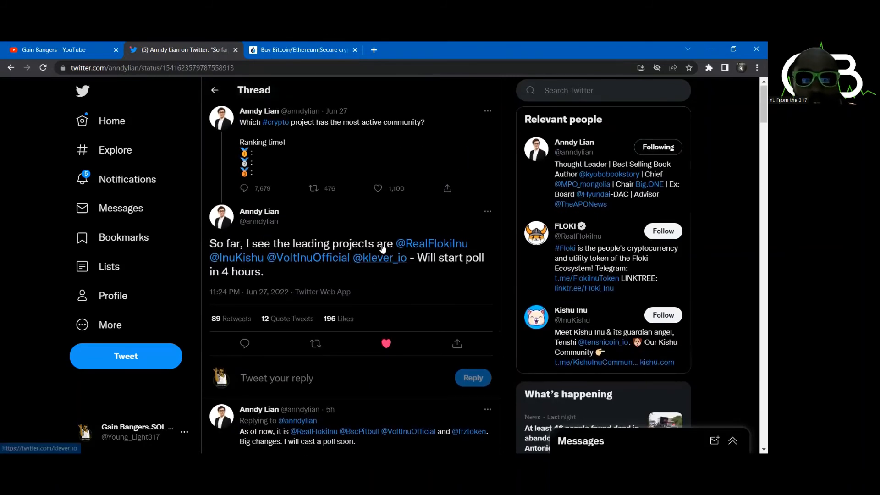
{"action": "mouse_move", "coordinate": [379, 219]}
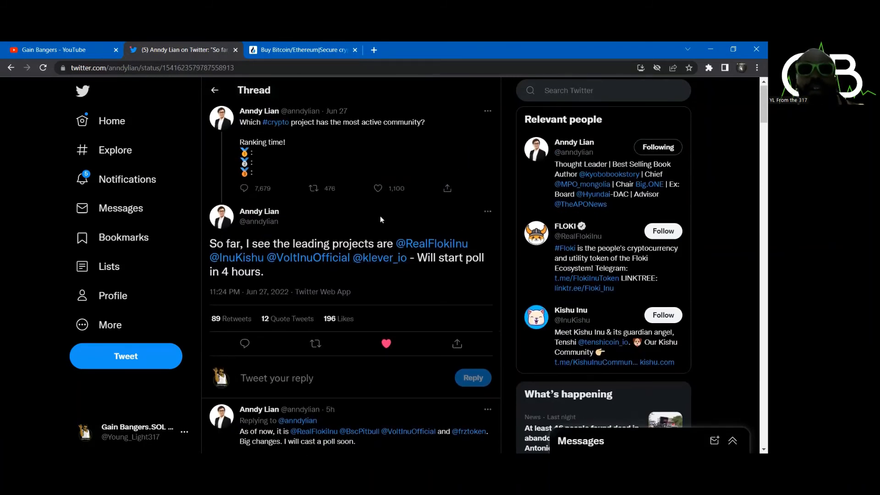
{"action": "mouse_move", "coordinate": [373, 218]}
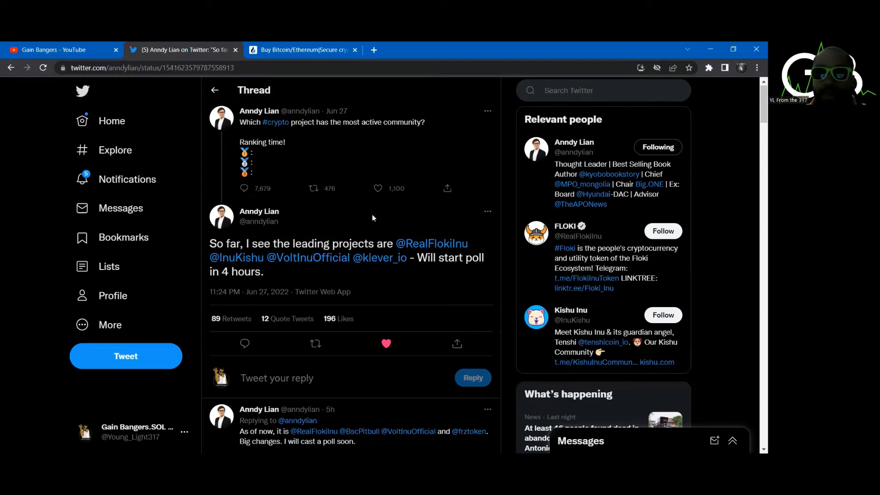
{"action": "mouse_move", "coordinate": [258, 212]}
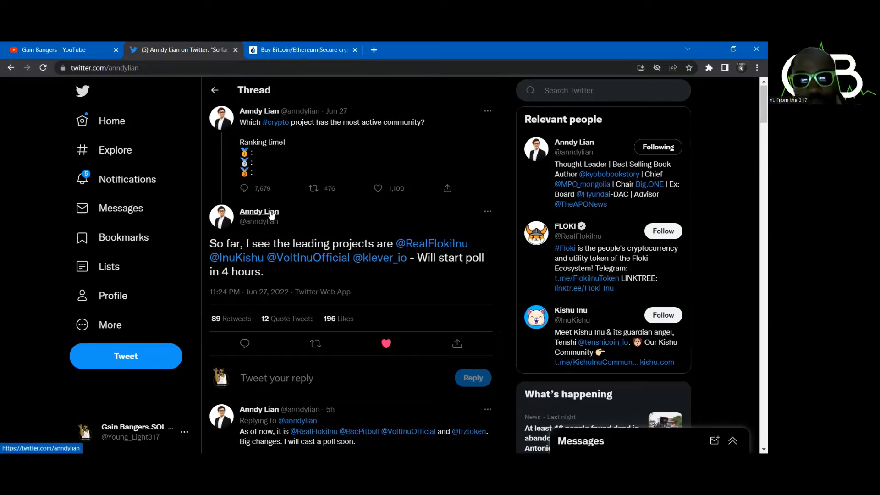
{"action": "left_click", "coordinate": [259, 212]}
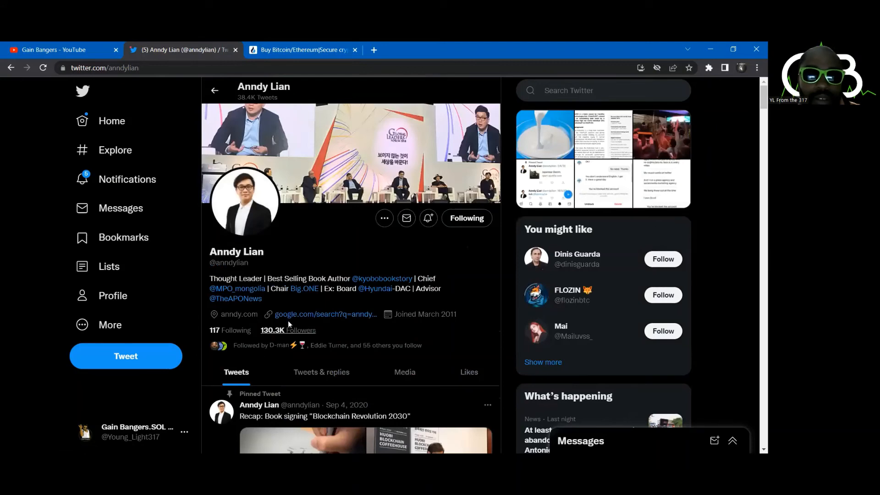
{"action": "scroll", "scroll_direction": "down", "scroll_amount": 3}
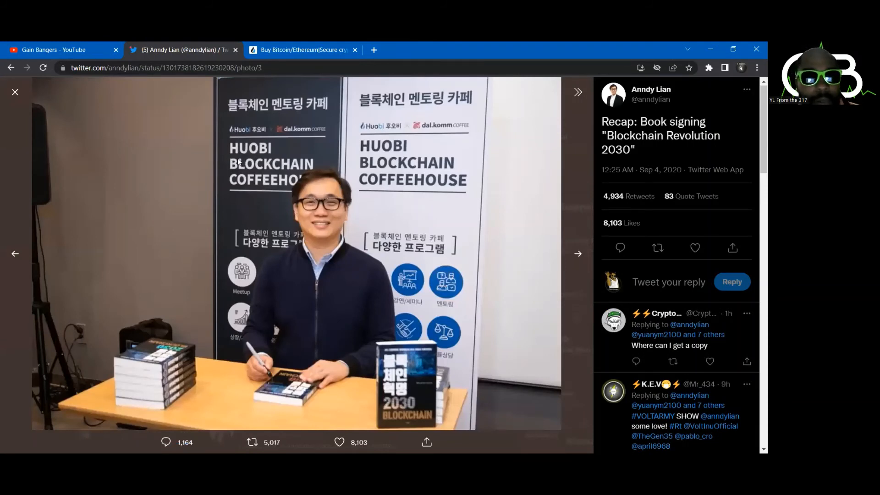
{"action": "mouse_move", "coordinate": [272, 124]}
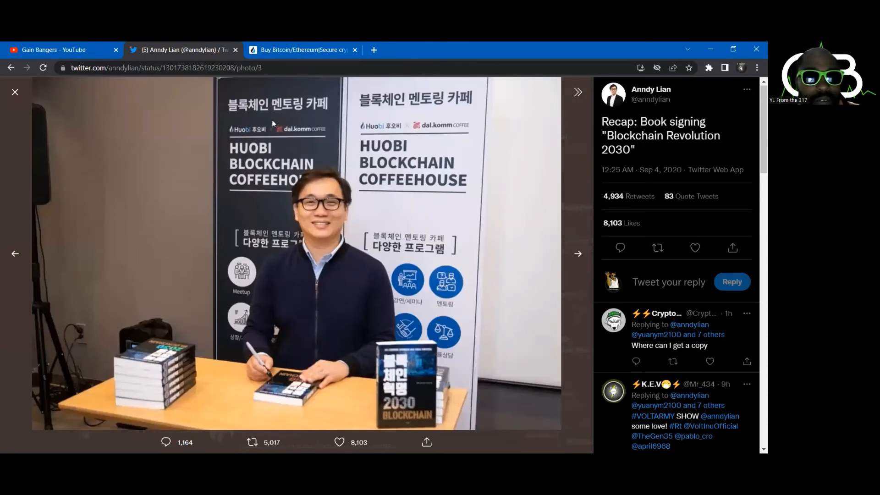
{"action": "left_click", "coordinate": [304, 49]}
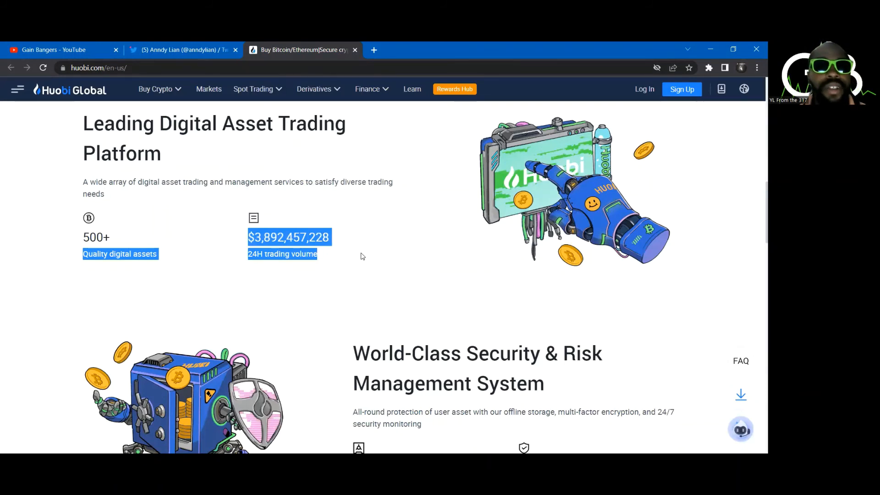
{"action": "left_click", "coordinate": [180, 50]}
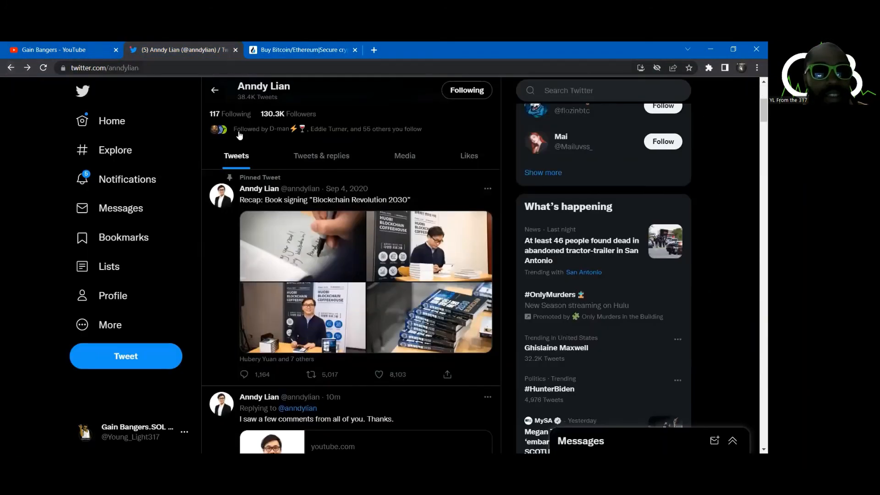
{"action": "scroll", "scroll_direction": "down", "scroll_amount": 3}
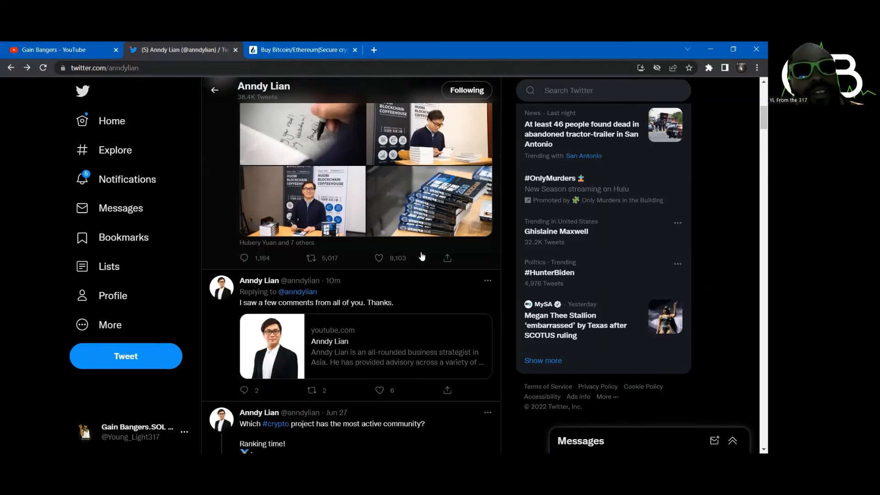
{"action": "mouse_move", "coordinate": [269, 242]}
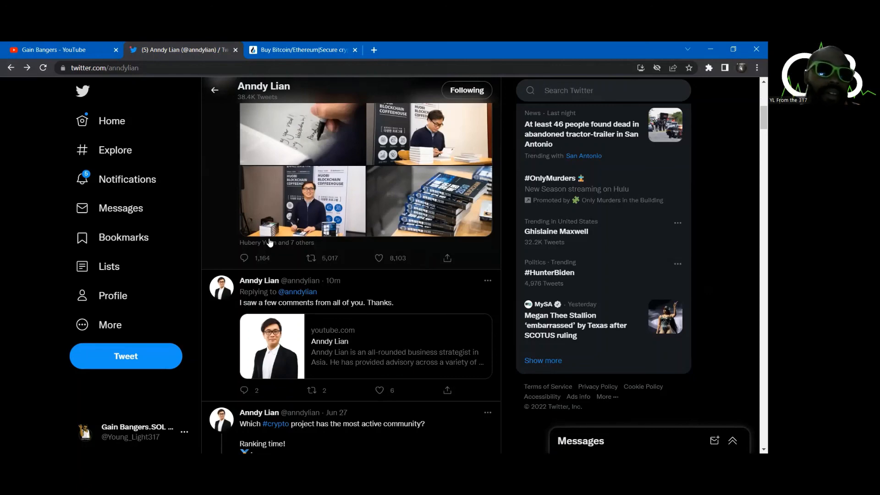
{"action": "scroll", "scroll_direction": "up", "scroll_amount": 3}
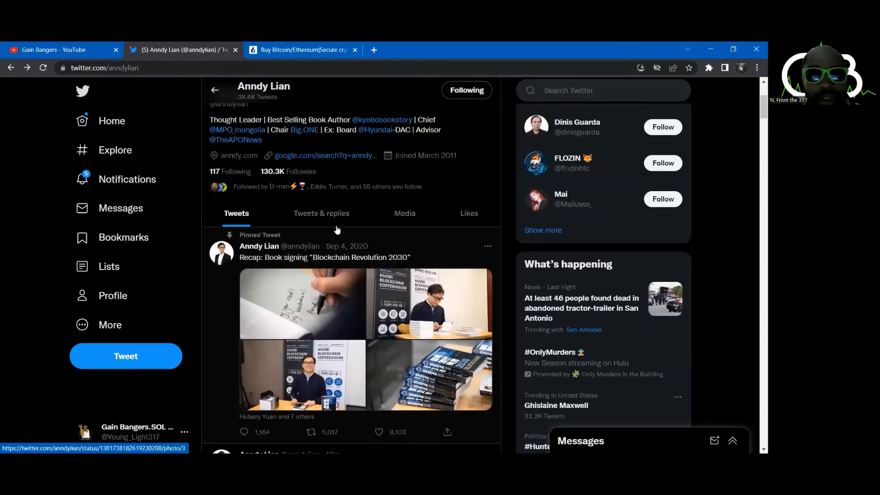
{"action": "scroll", "scroll_direction": "up", "scroll_amount": 3}
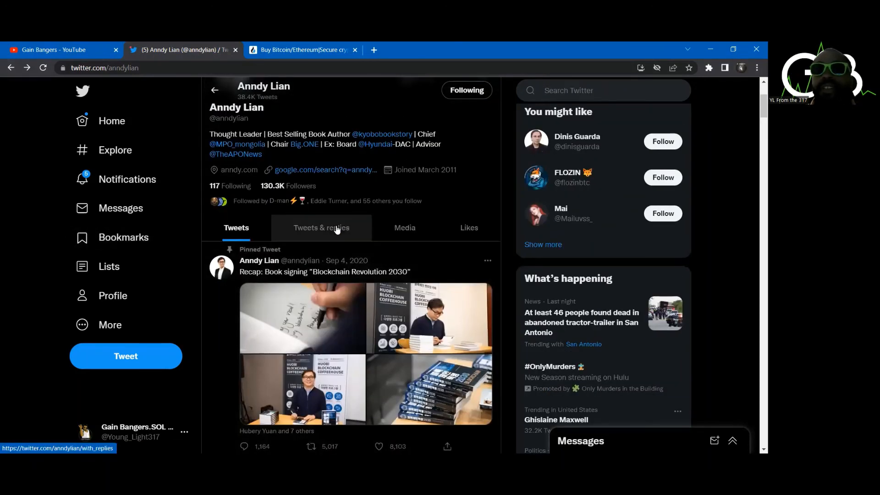